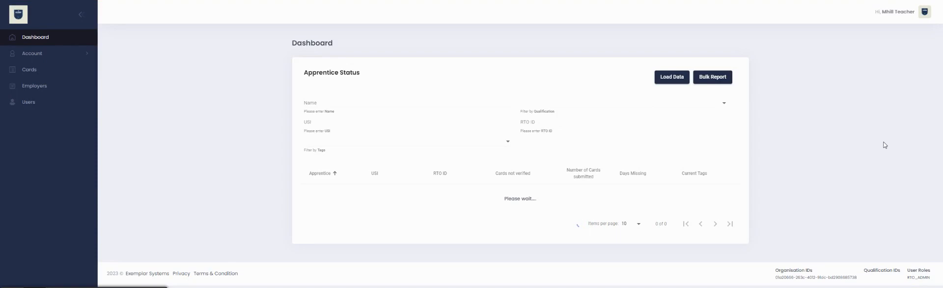
pyautogui.moveTo(33, 118)
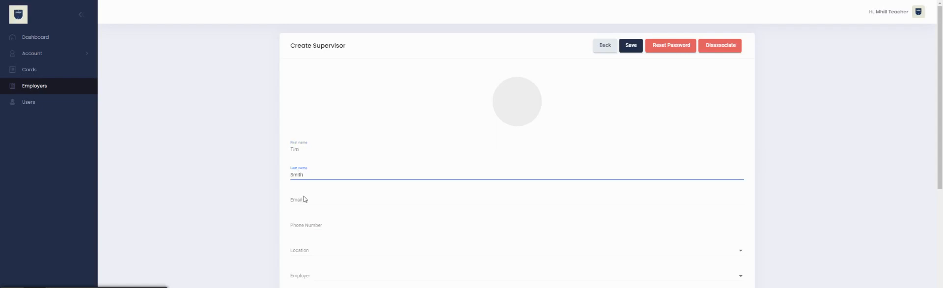
pyautogui.scroll(-3)
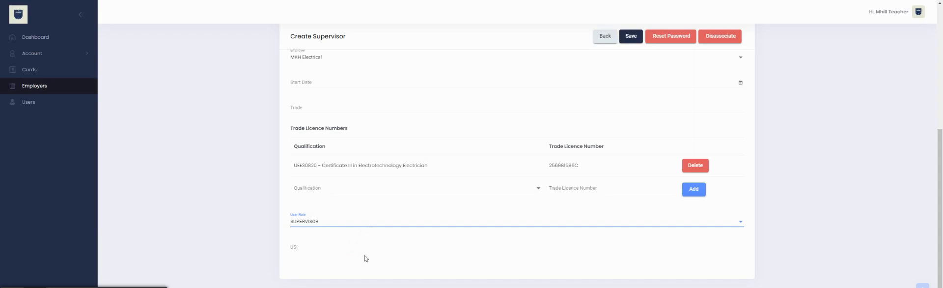